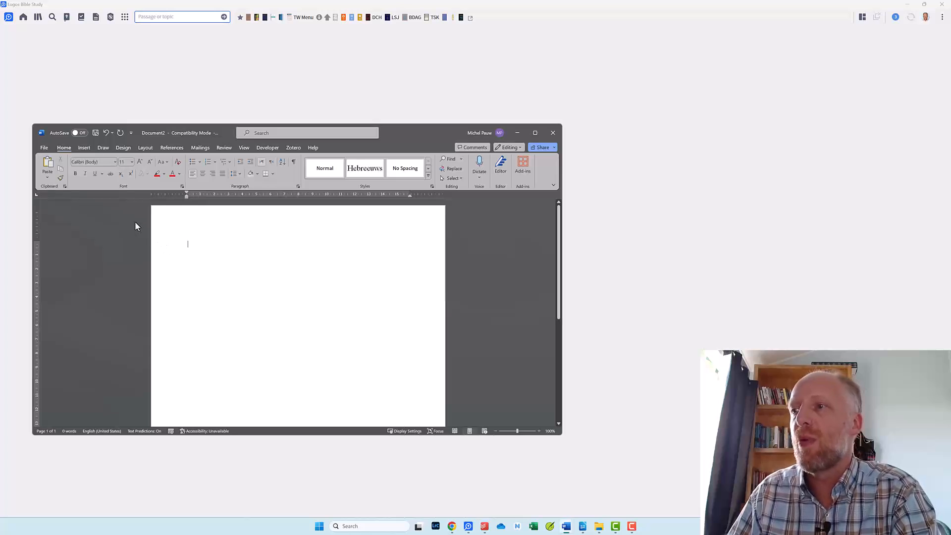
Save the blank Word document as empty.docx in Downloads\Kan weg.
click(44, 148)
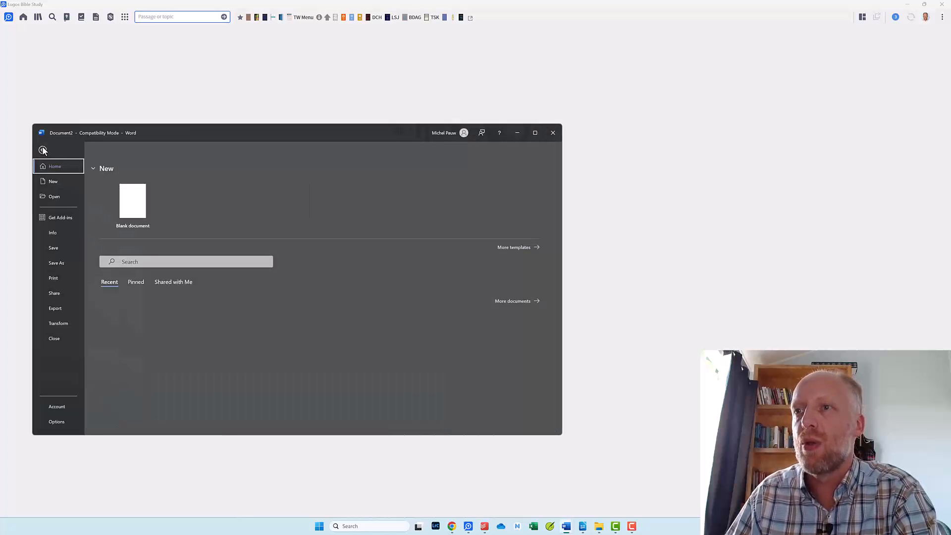
click(56, 262)
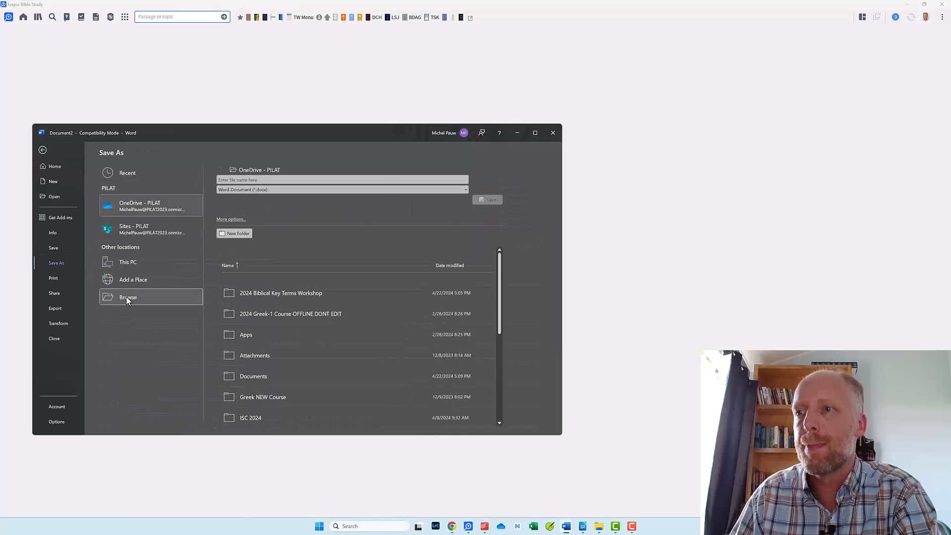
click(128, 298)
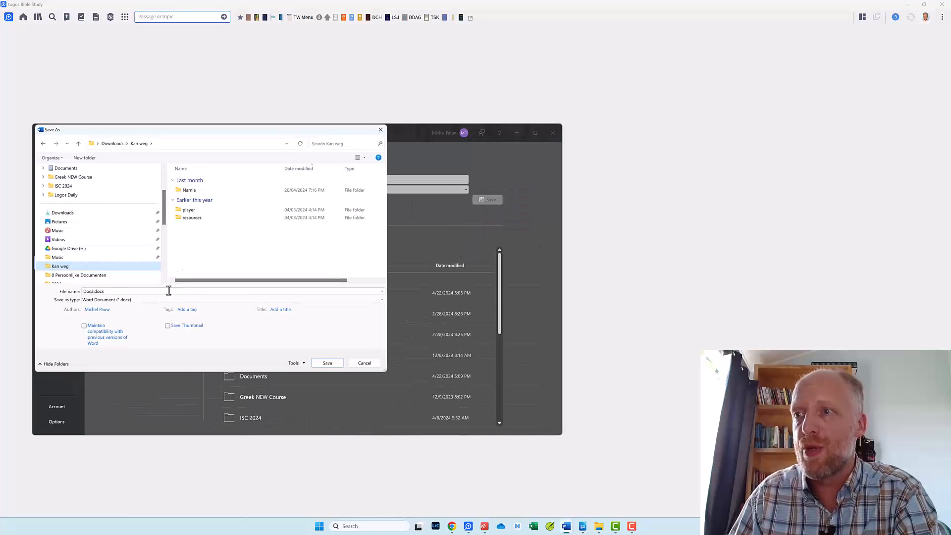
text(empty)
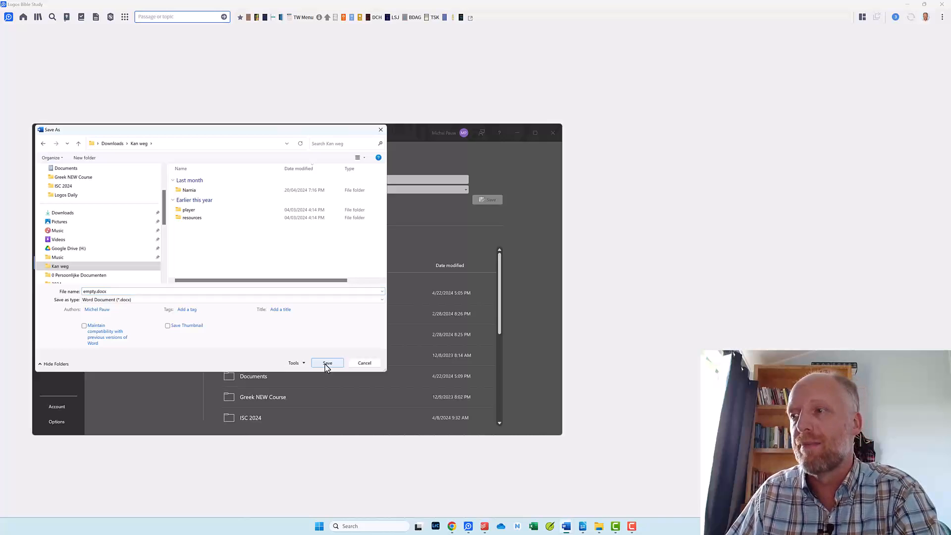
click(327, 362)
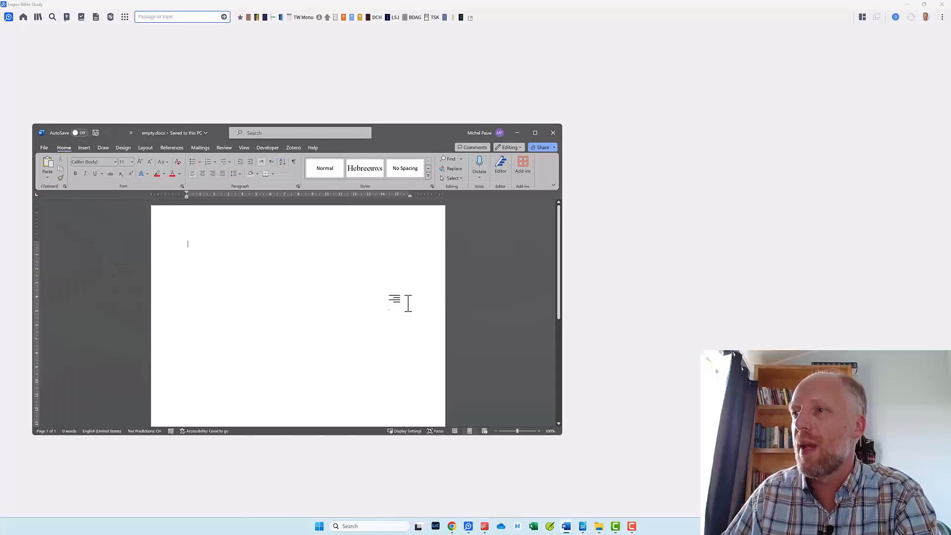
mouse_move(553, 133)
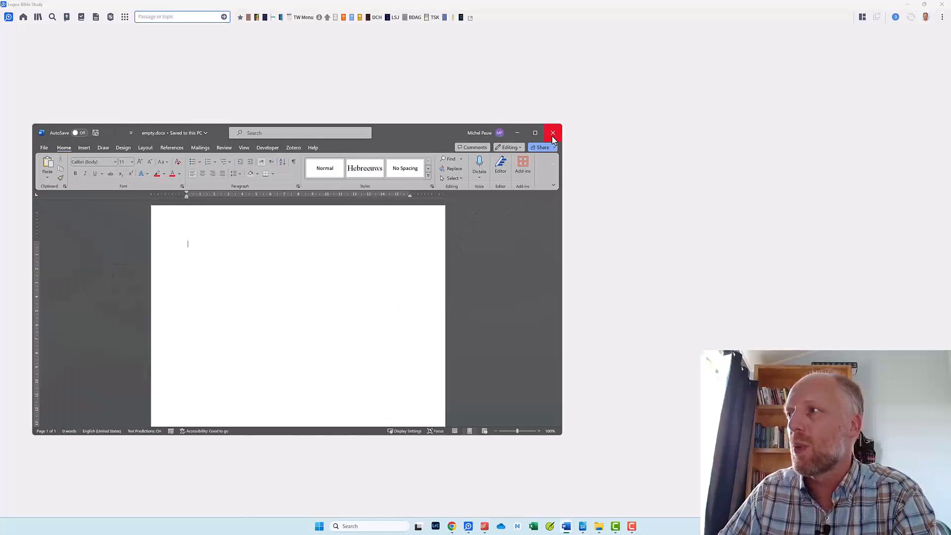
Close Word and search the Logos Tools menu for 'personal'.
click(553, 132)
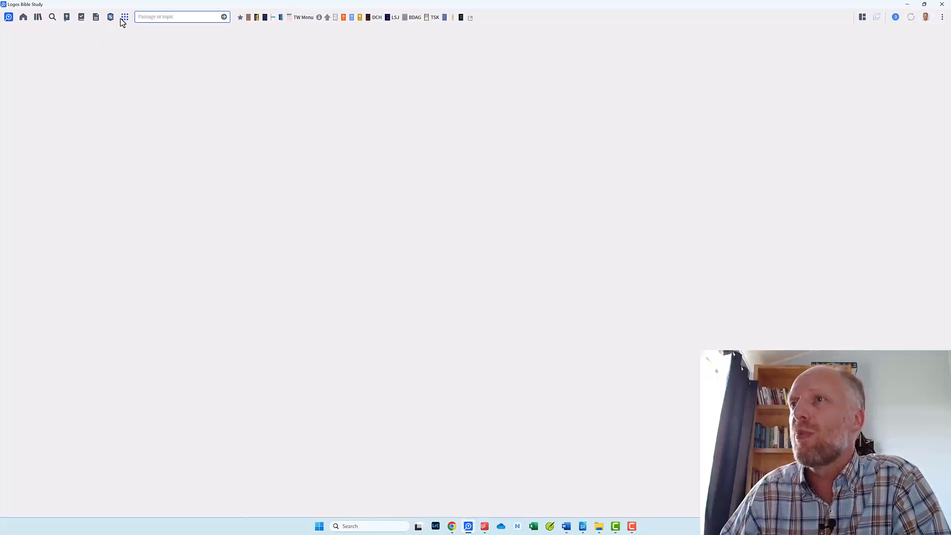
click(124, 16)
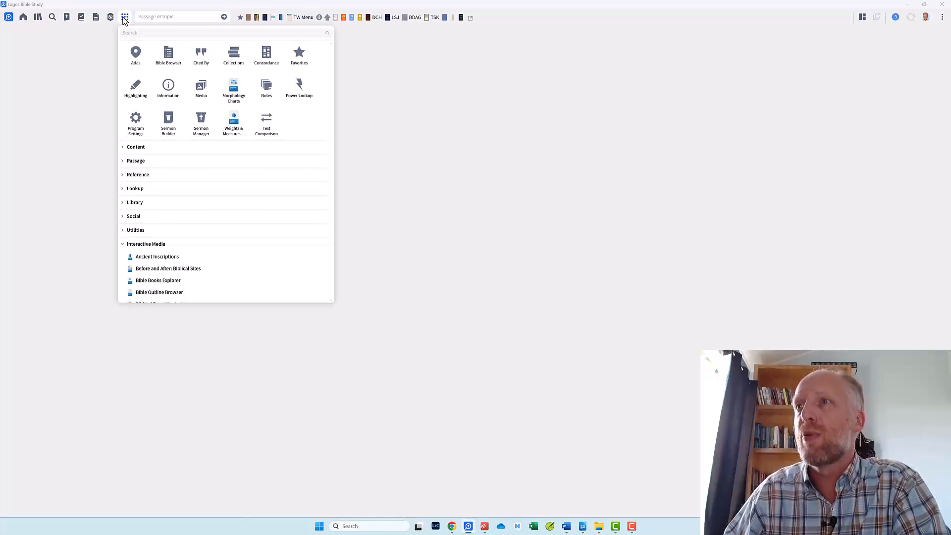
text(personal)
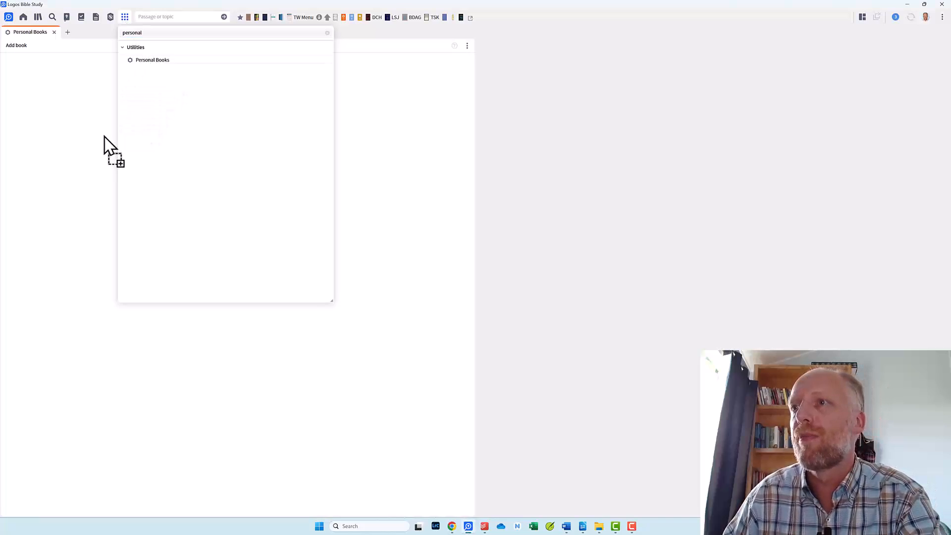
Add a personal book titled '===== ADVANCED PRIORITIZED RESOURCES FOR BDAG ====='.
click(152, 60)
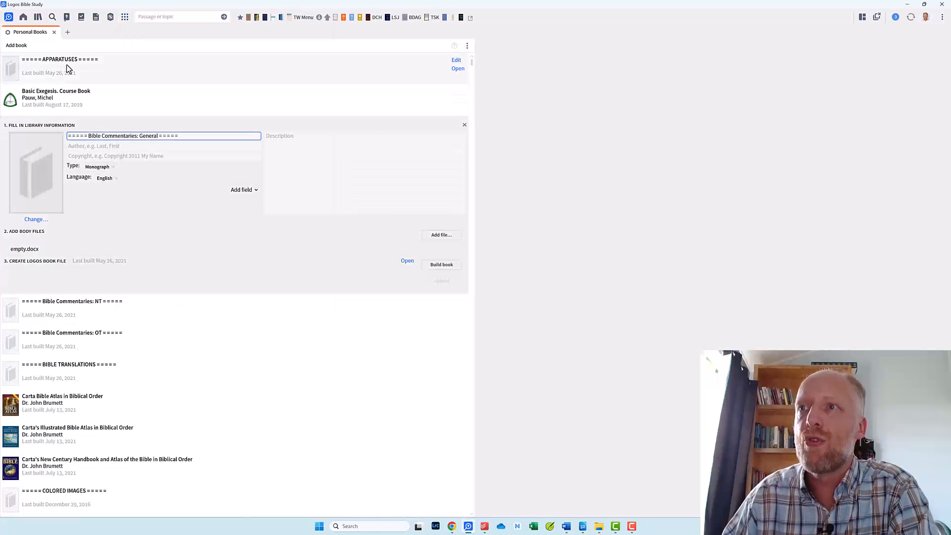
mouse_move(86, 346)
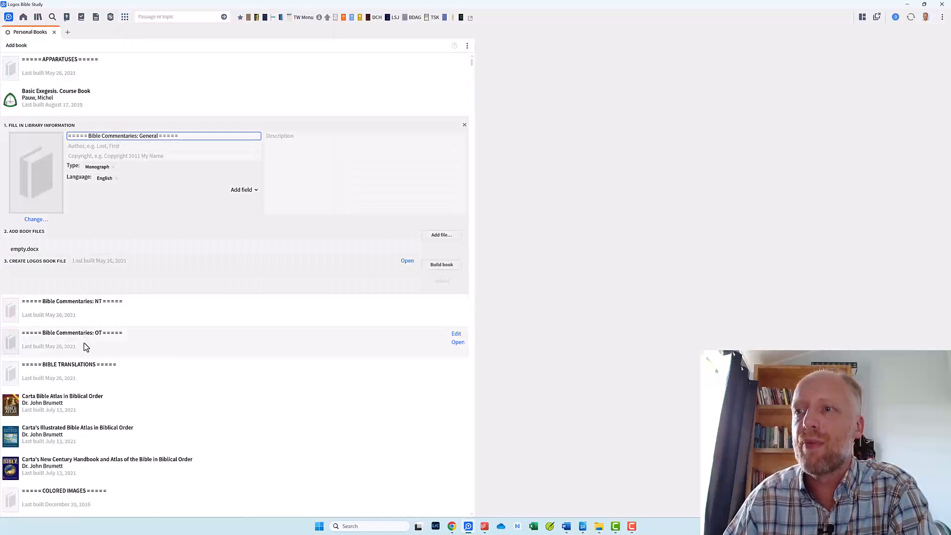
mouse_move(85, 367)
text(===)
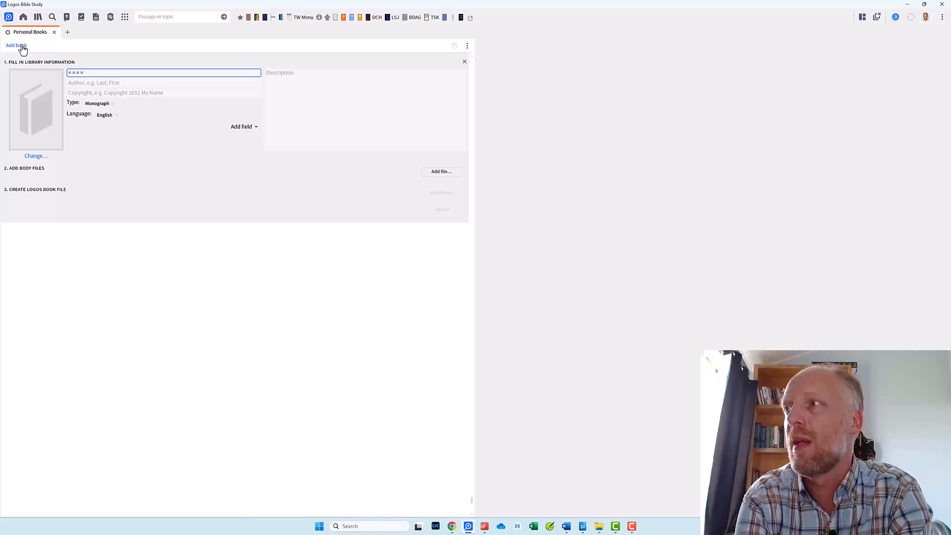
text(=)
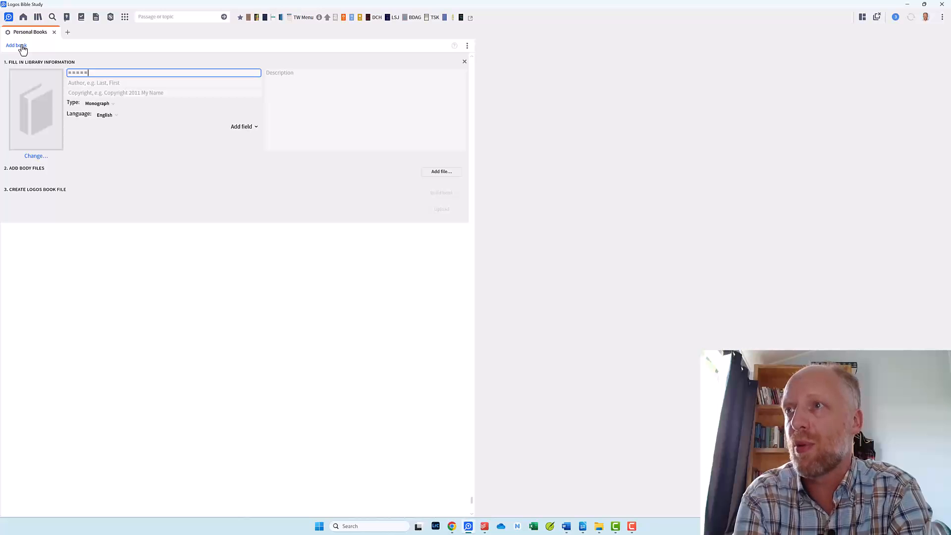
text(ADVANCED PRIO)
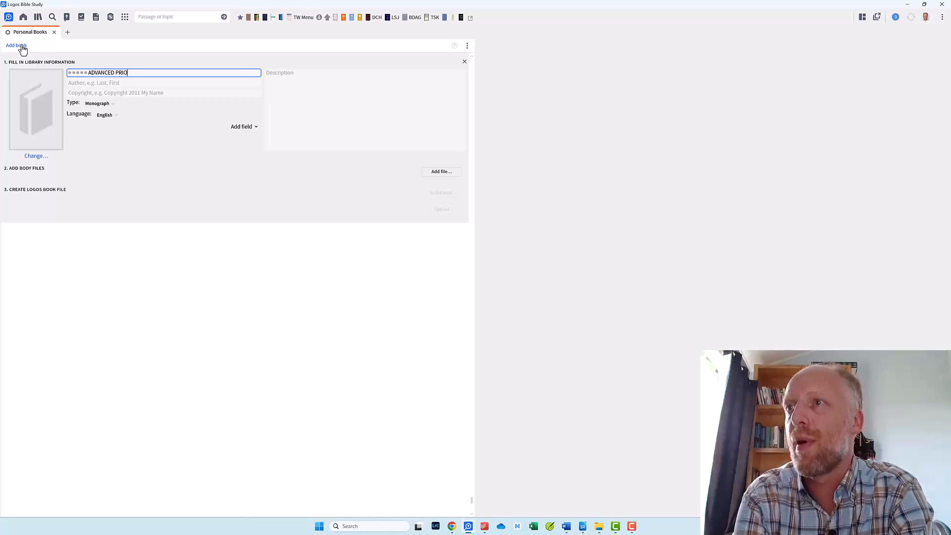
text(RITIZATION)
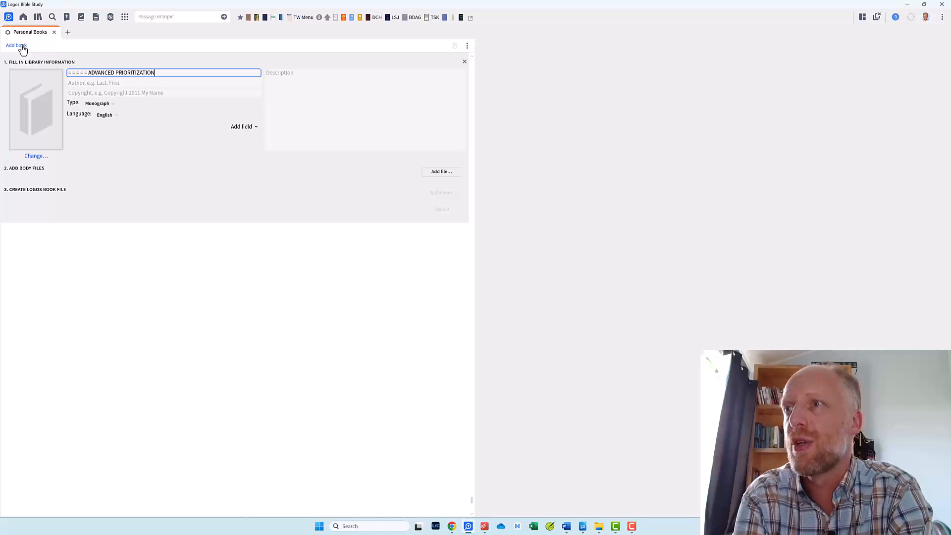
key(BackSpace)
text(ED RESOURCES F)
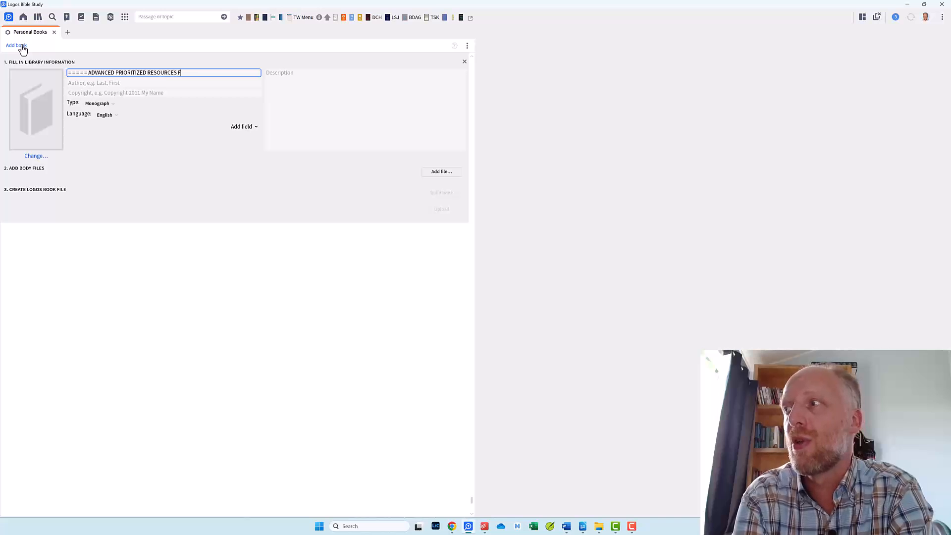
text(OR BDAG =====)
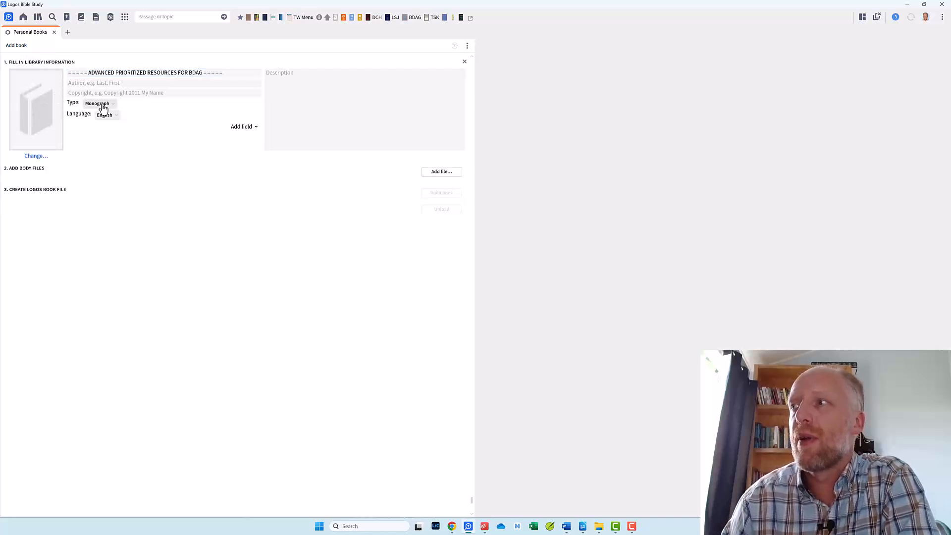
Set the book type to Monograph.
click(98, 103)
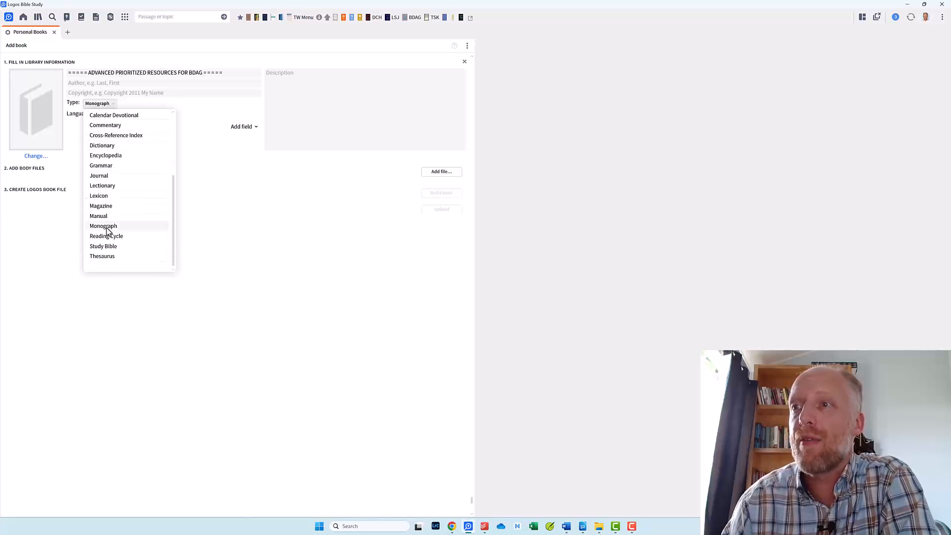
click(103, 226)
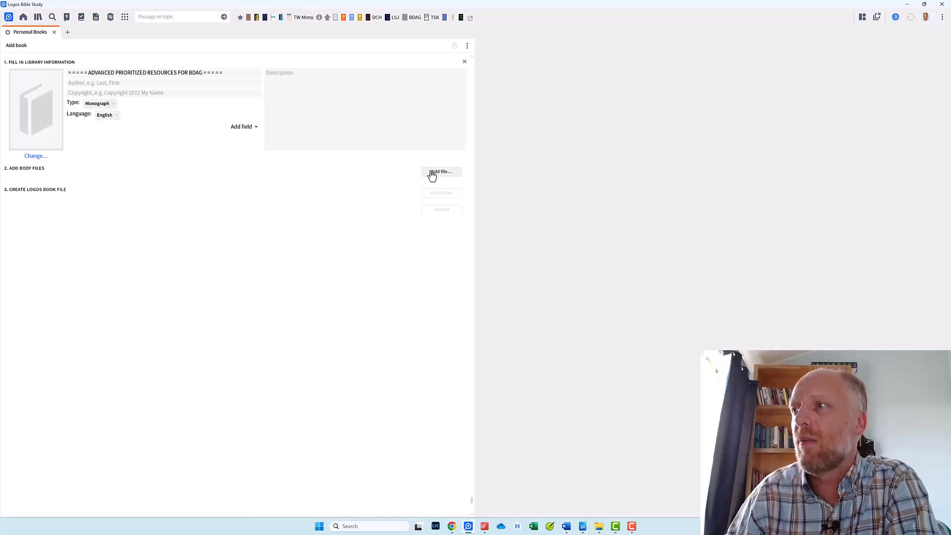
Attach empty.docx from Kan weg as the body file and build the book.
click(441, 171)
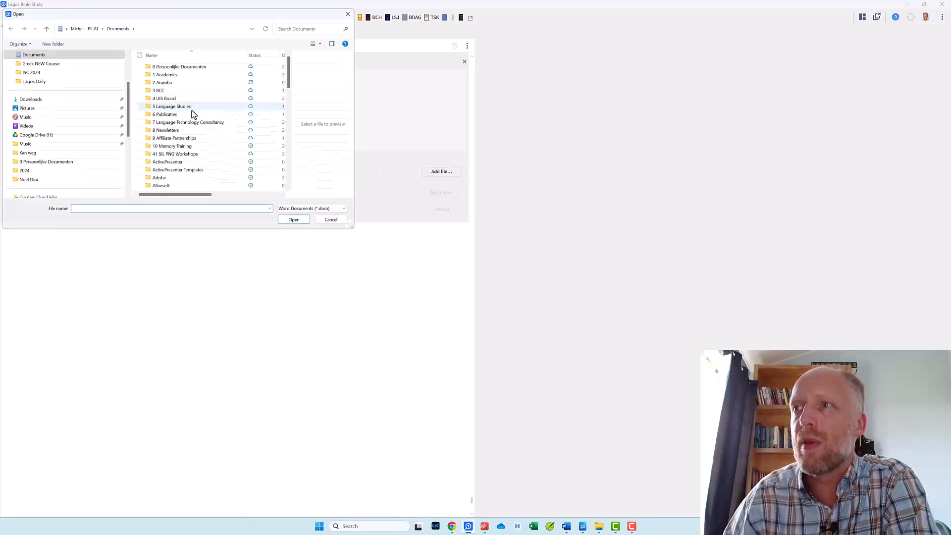
click(28, 153)
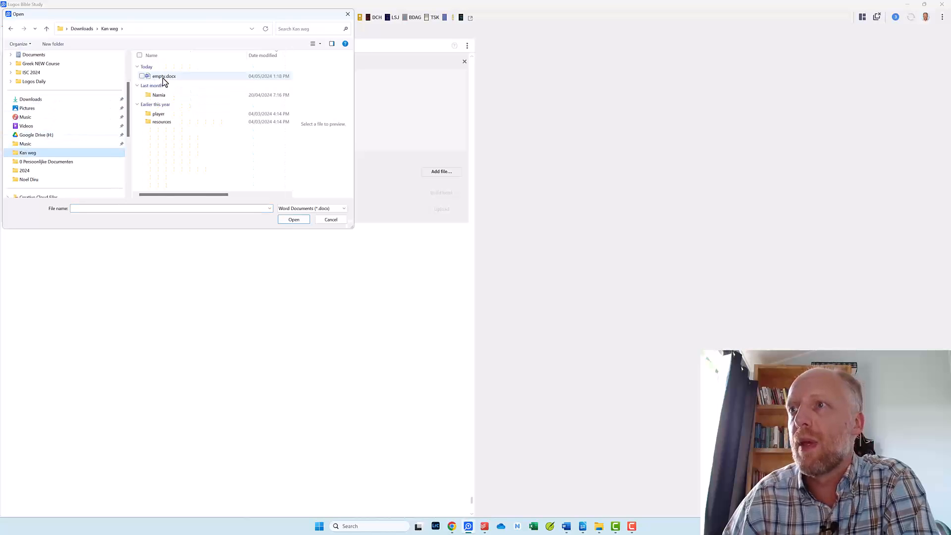
click(163, 76)
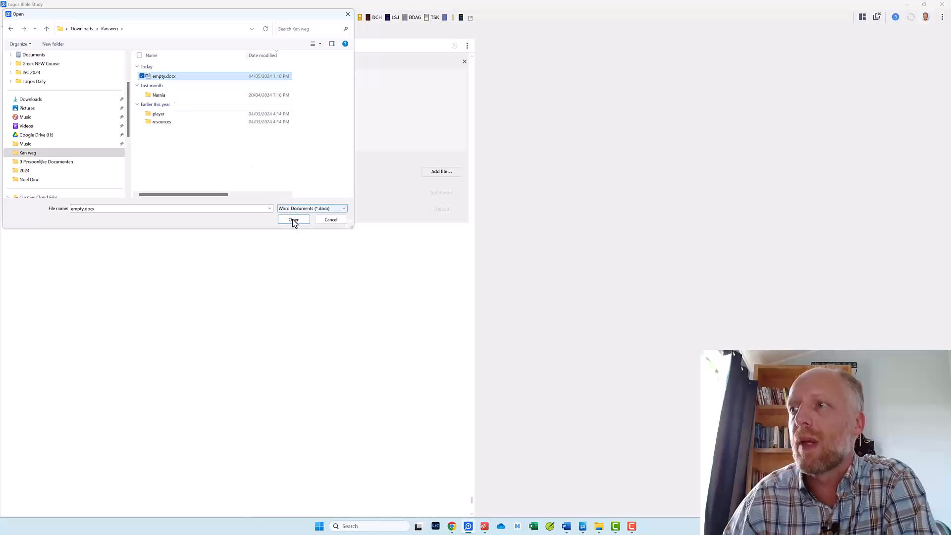
click(294, 220)
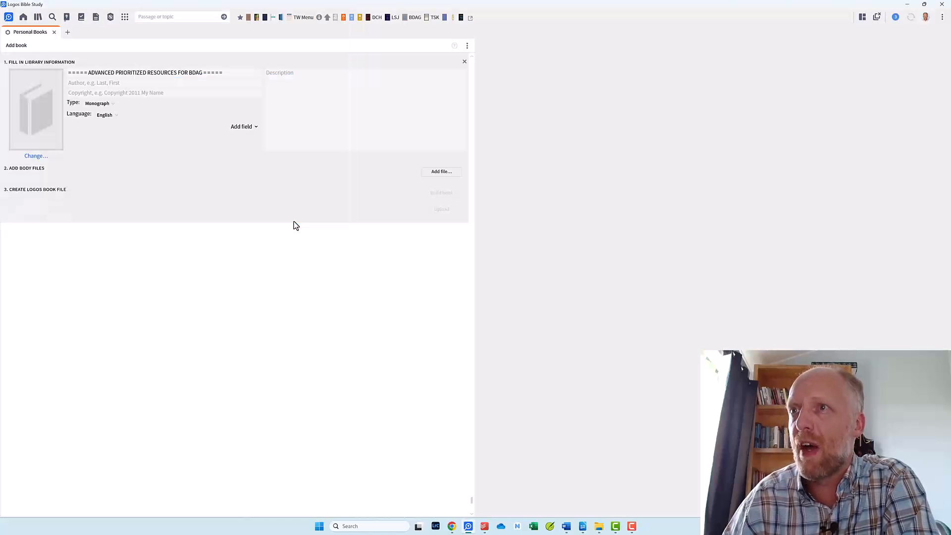
click(441, 171)
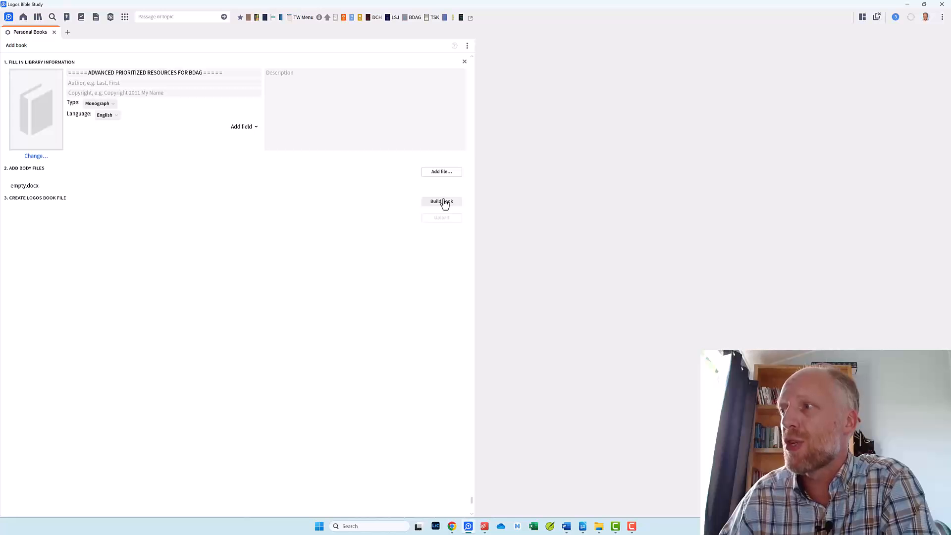
click(441, 202)
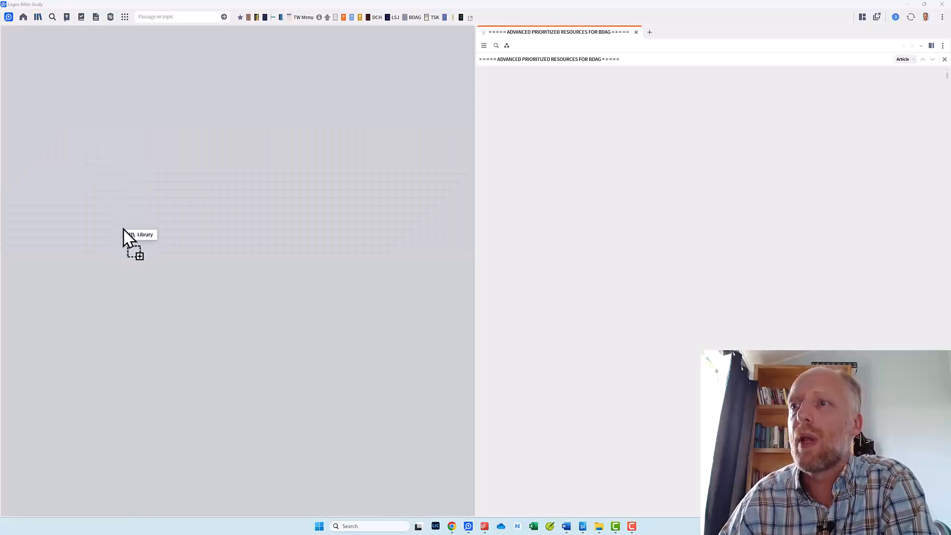
Filter the Library to User Created editions and select the BDAG heading book.
click(37, 17)
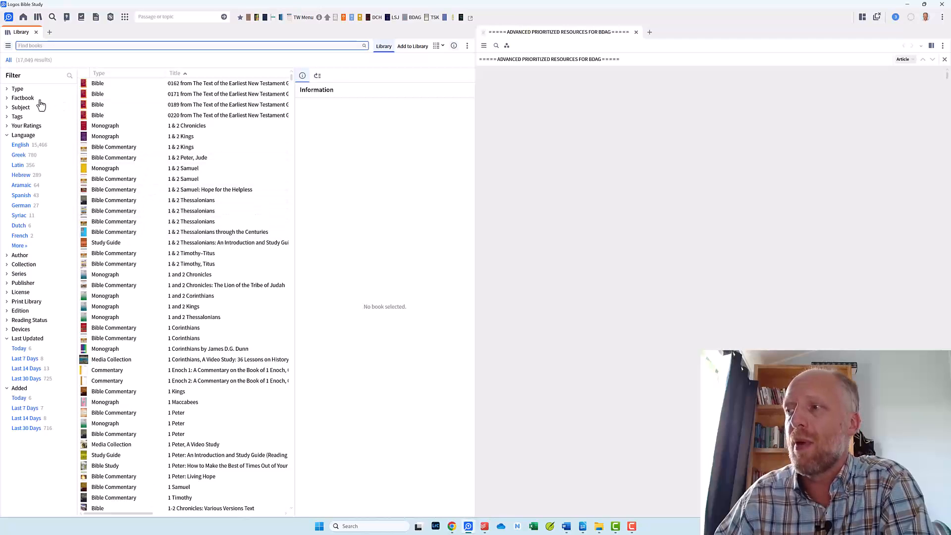
click(8, 46)
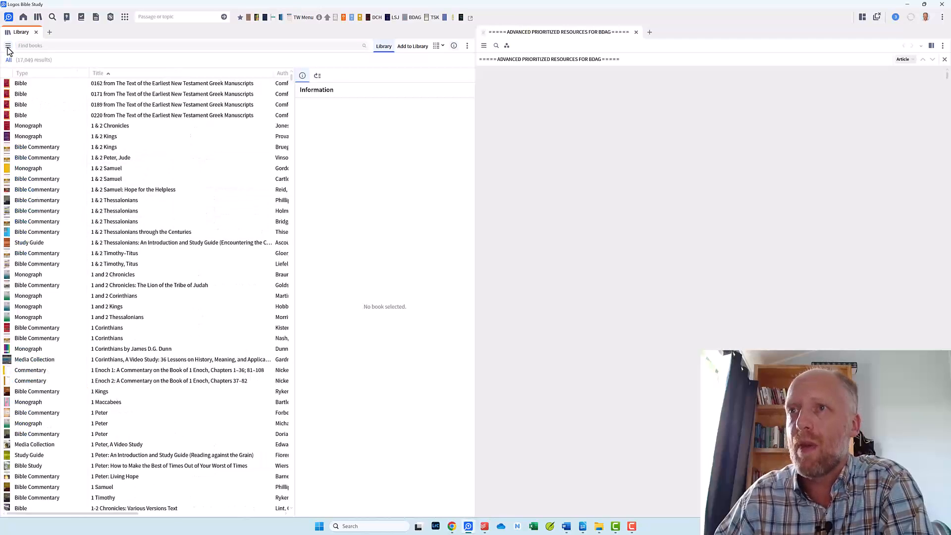
click(8, 46)
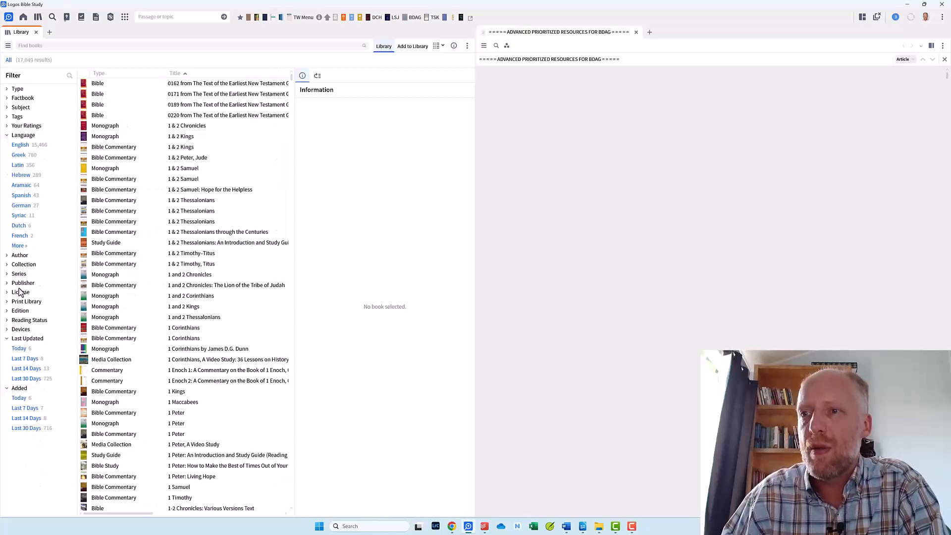
click(19, 311)
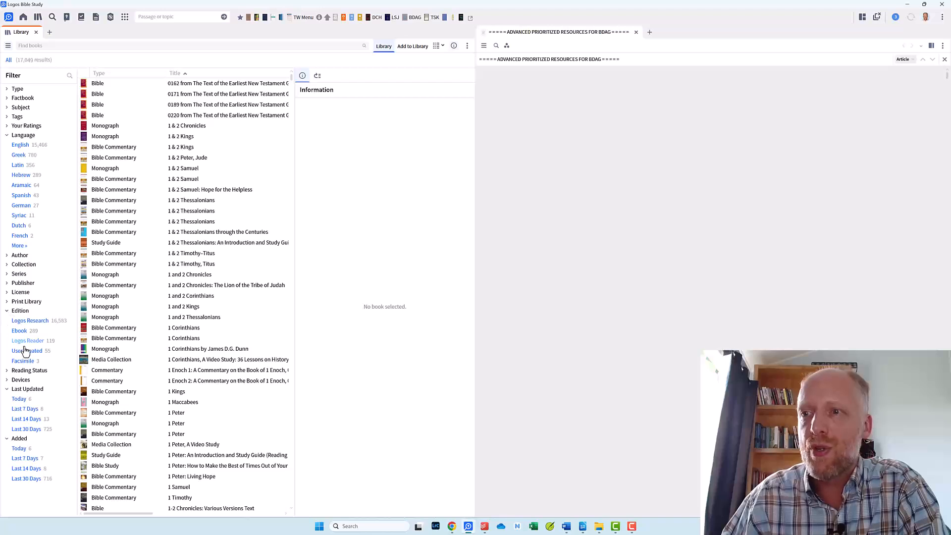
click(28, 351)
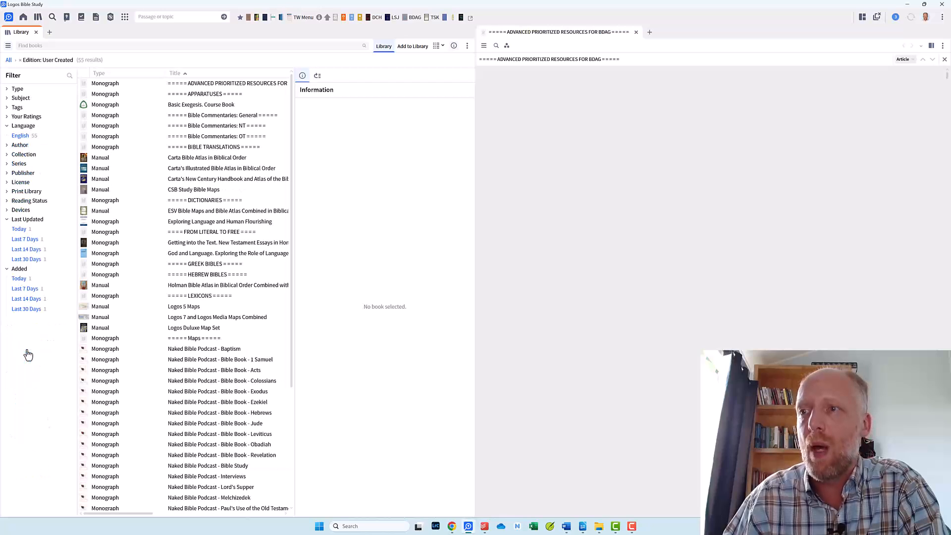
mouse_move(41, 333)
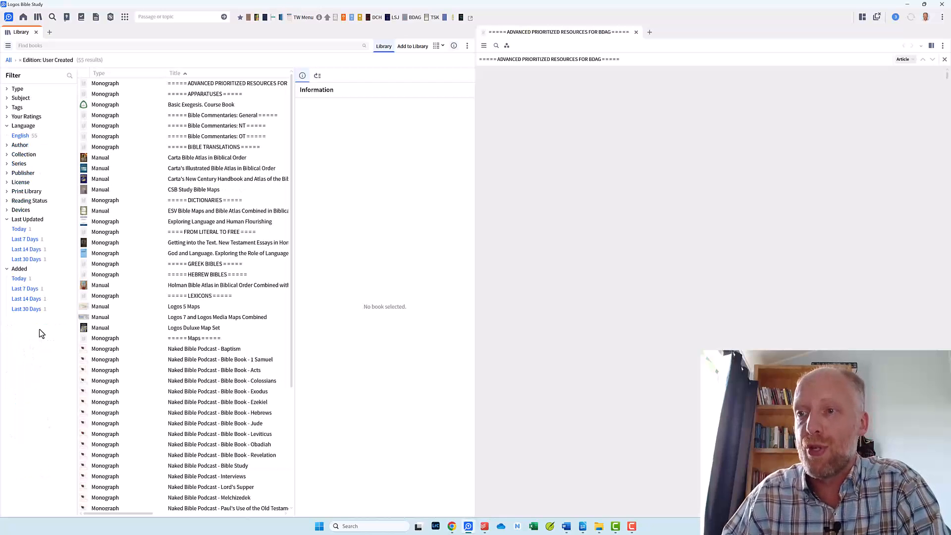
mouse_move(150, 164)
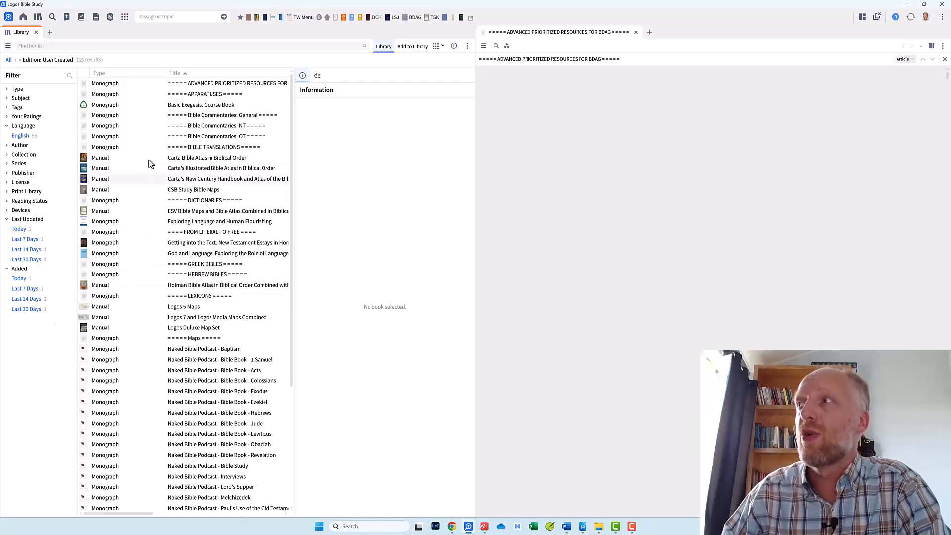
mouse_move(157, 137)
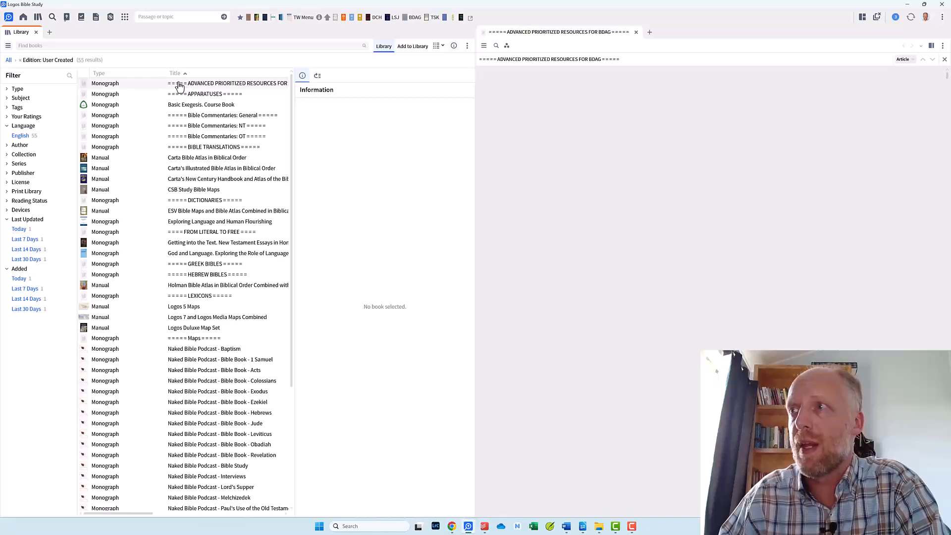
click(316, 75)
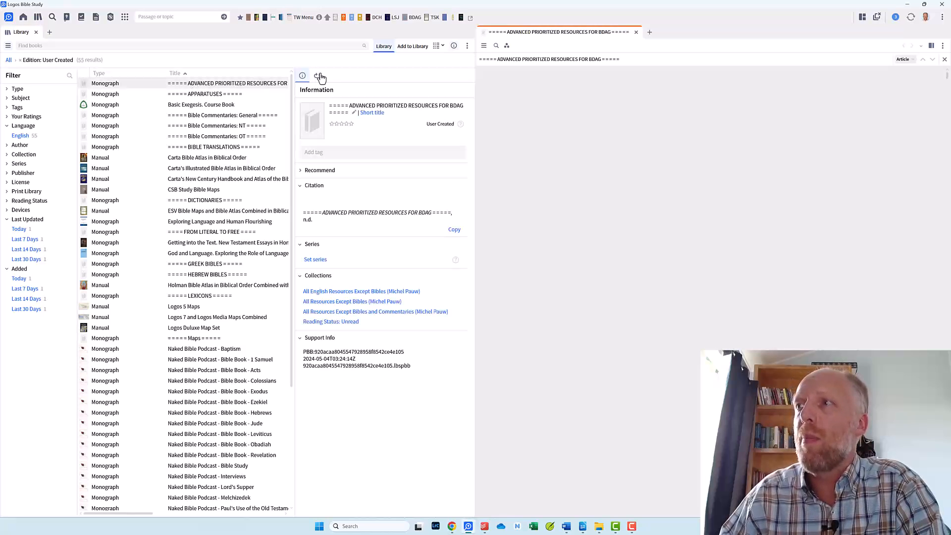
Open the Prioritize Books panel and scroll up through the priority list.
click(318, 75)
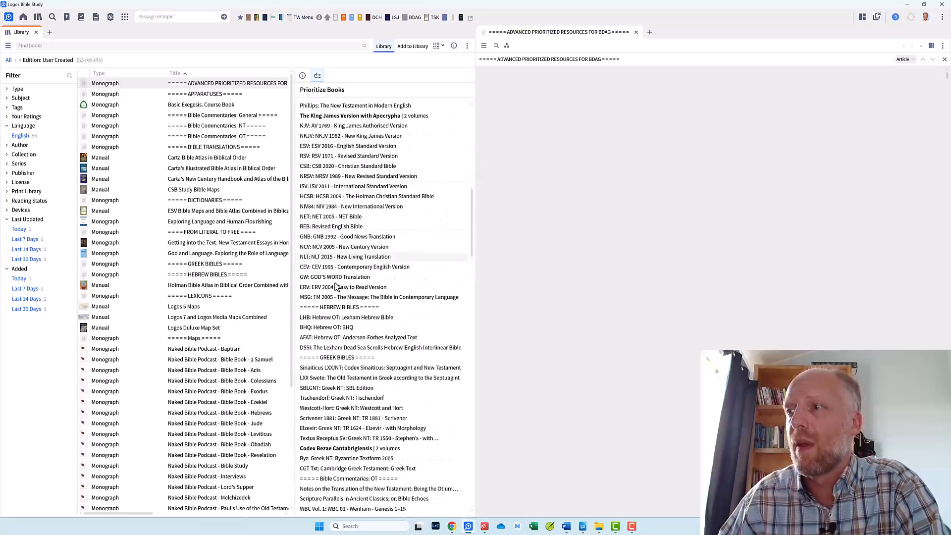
scroll(up, 3)
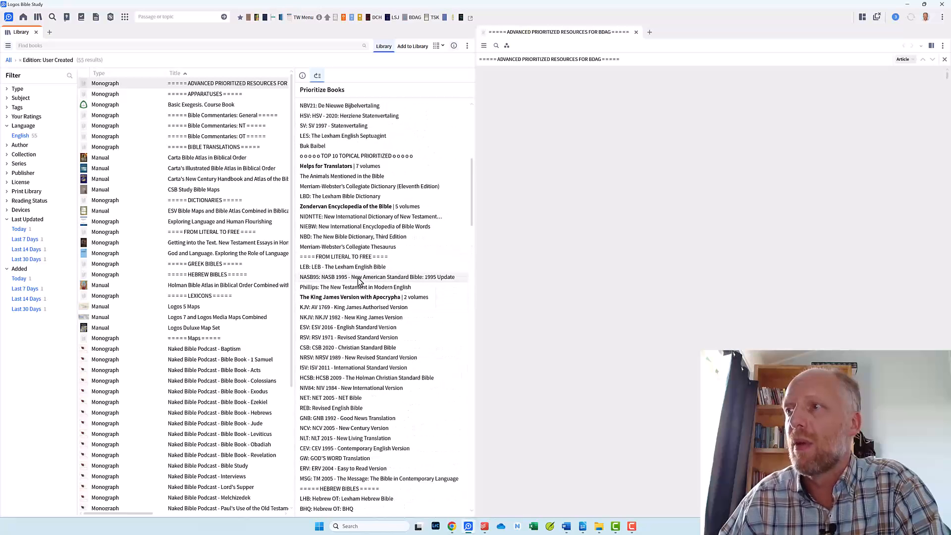
mouse_move(324, 267)
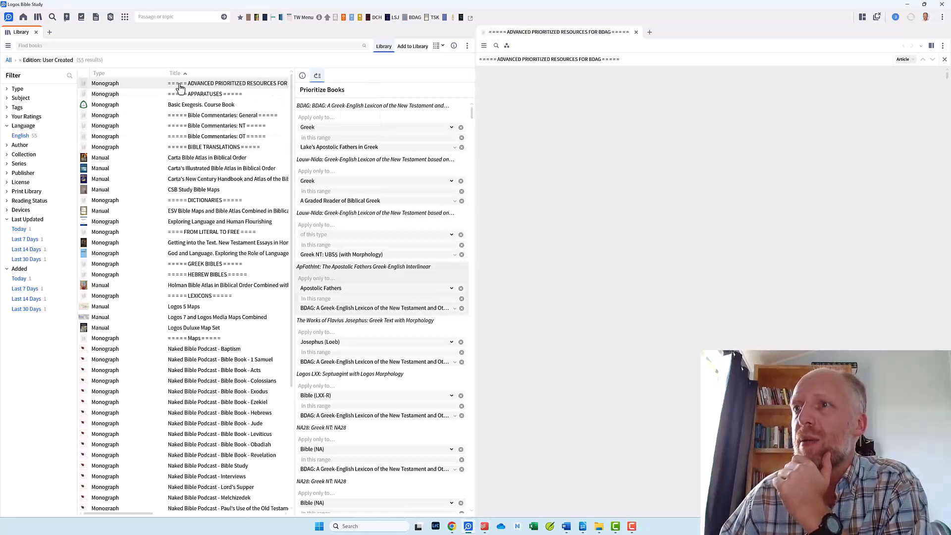
mouse_move(179, 84)
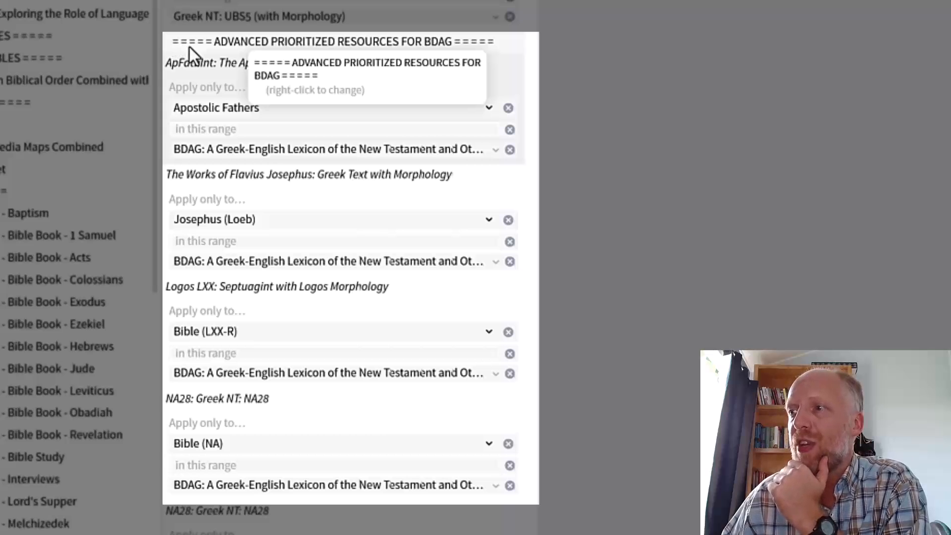
mouse_move(385, 48)
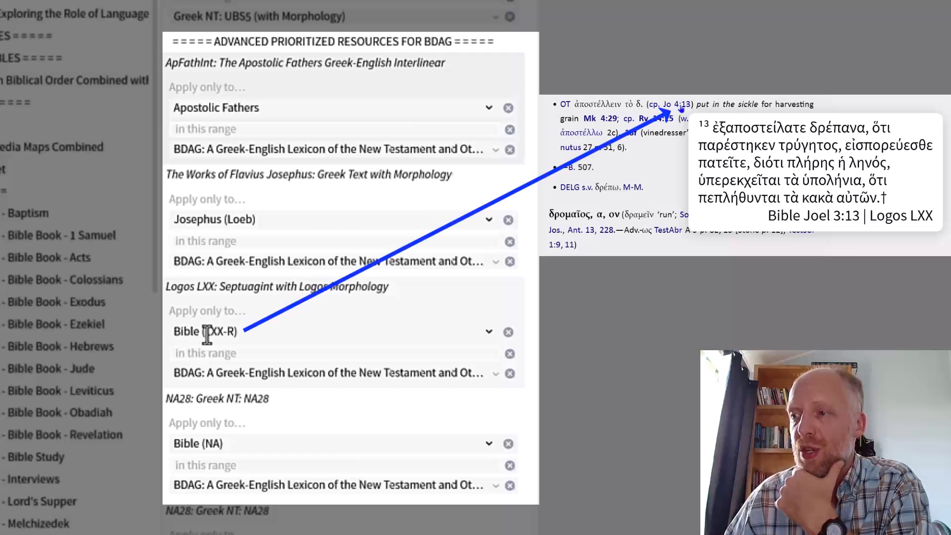
mouse_move(203, 303)
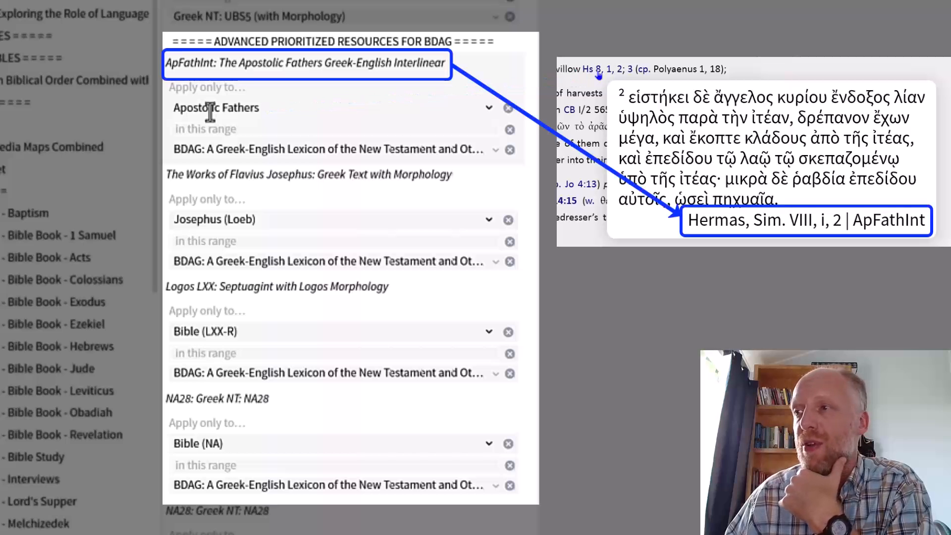
mouse_move(229, 70)
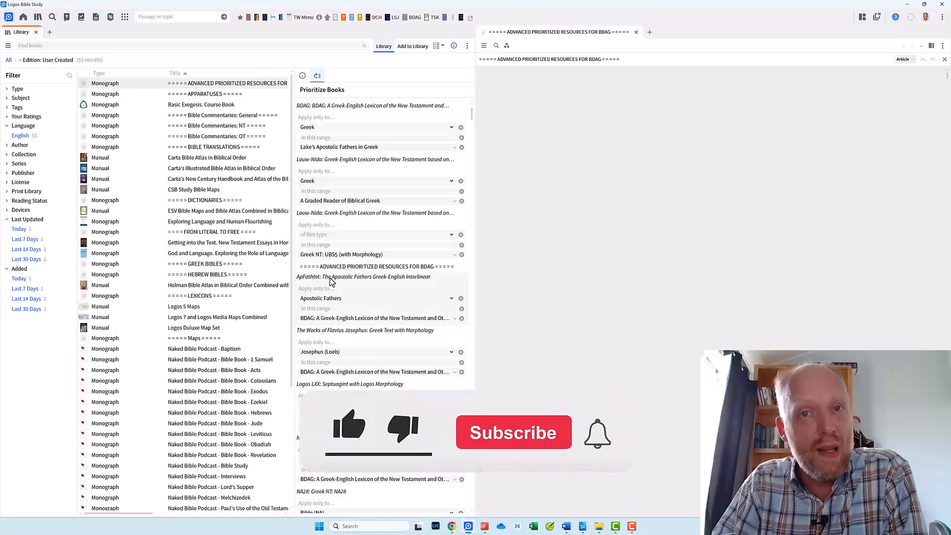
click(513, 432)
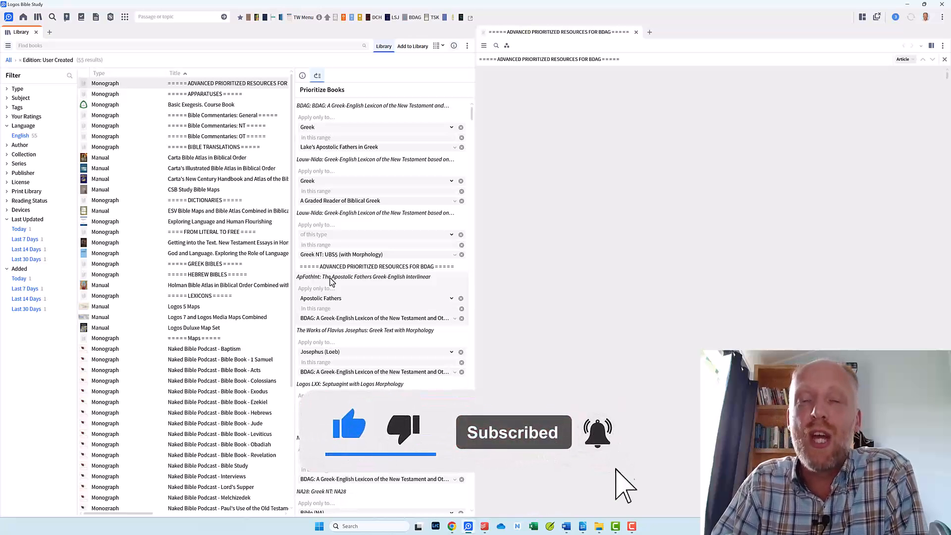